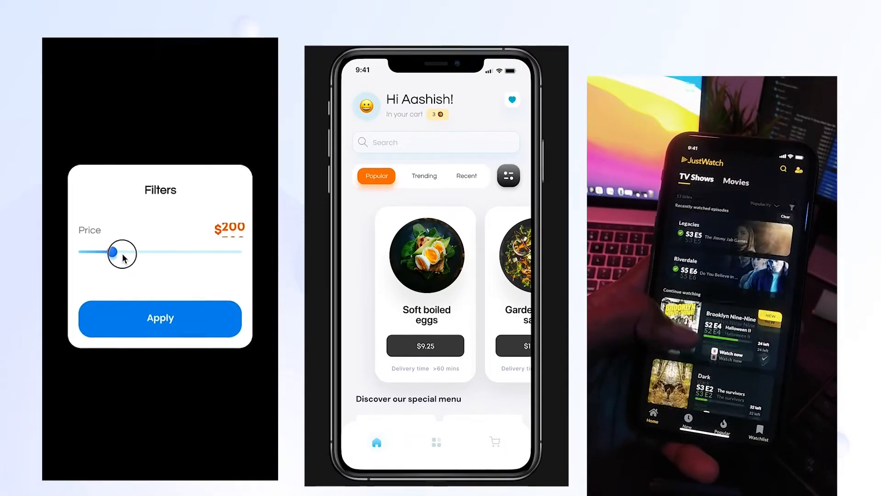
- Swipe through the three app prototype demos to reach the low versus high fidelity comparison slide
drag(112, 252, 240, 240)
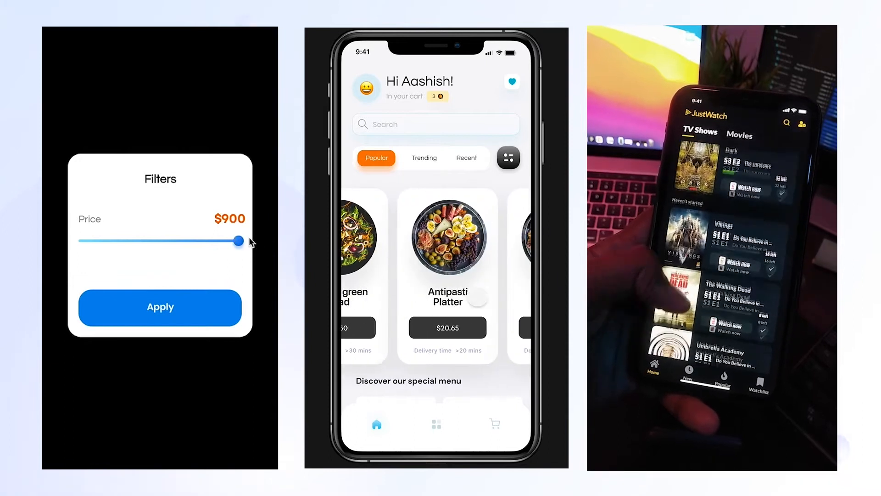
drag(240, 240, 146, 241)
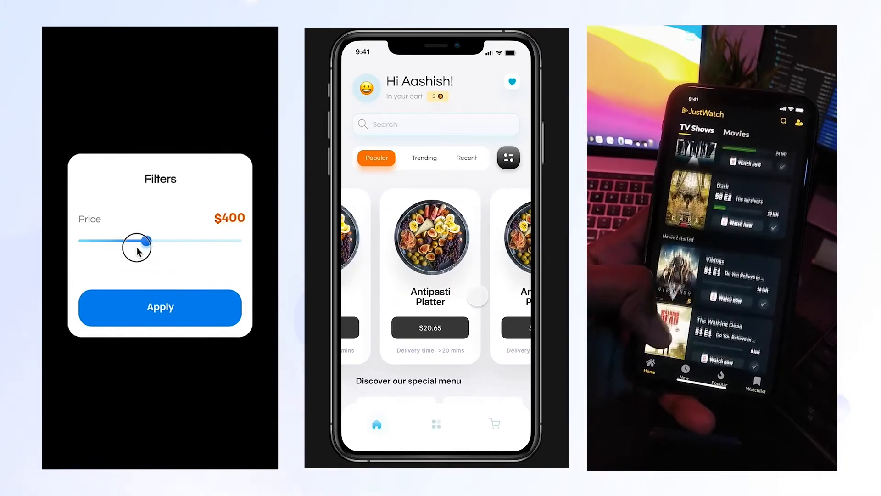
drag(146, 242, 209, 247)
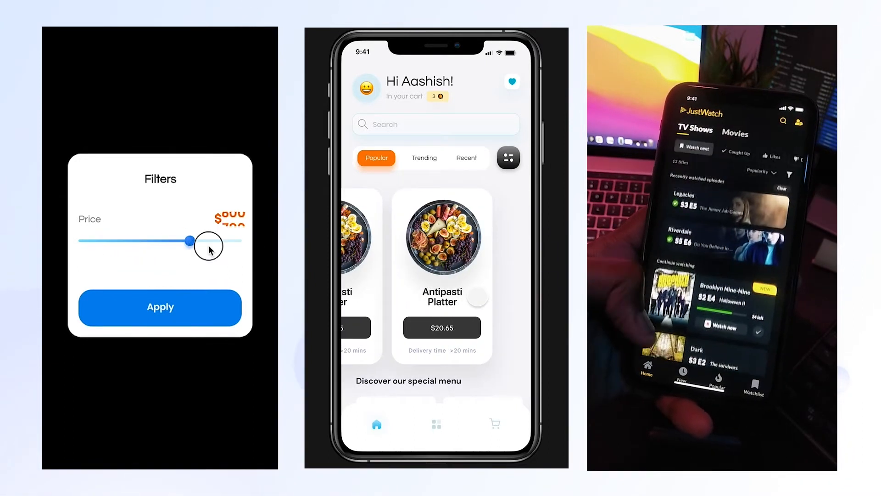
drag(208, 247, 148, 240)
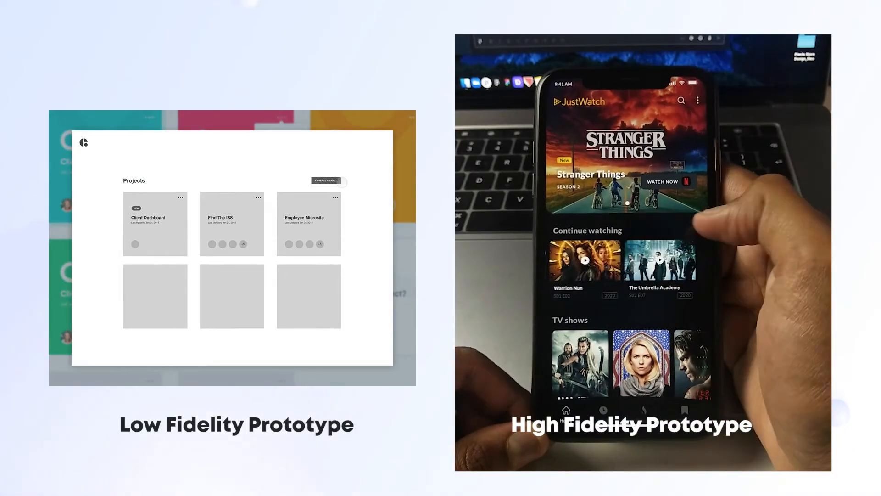
- Advance to the slide showing the gray wireframe Low Fidelity Prototype alone
click(326, 181)
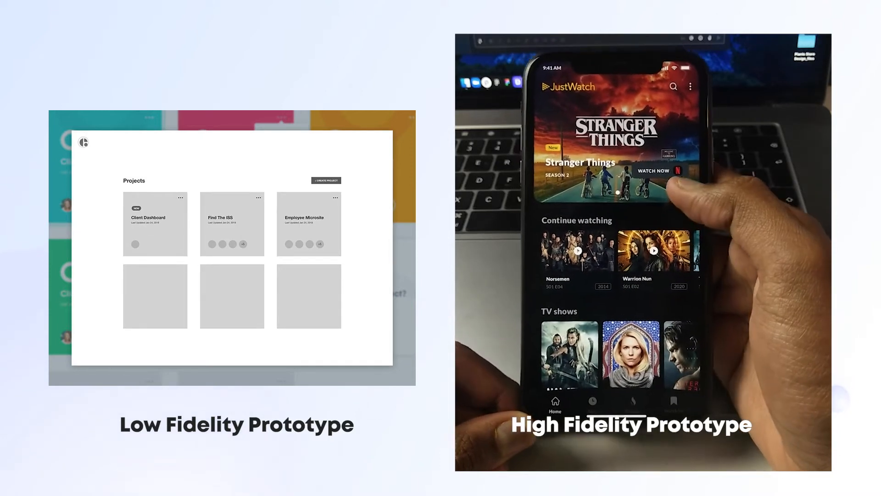
click(325, 181)
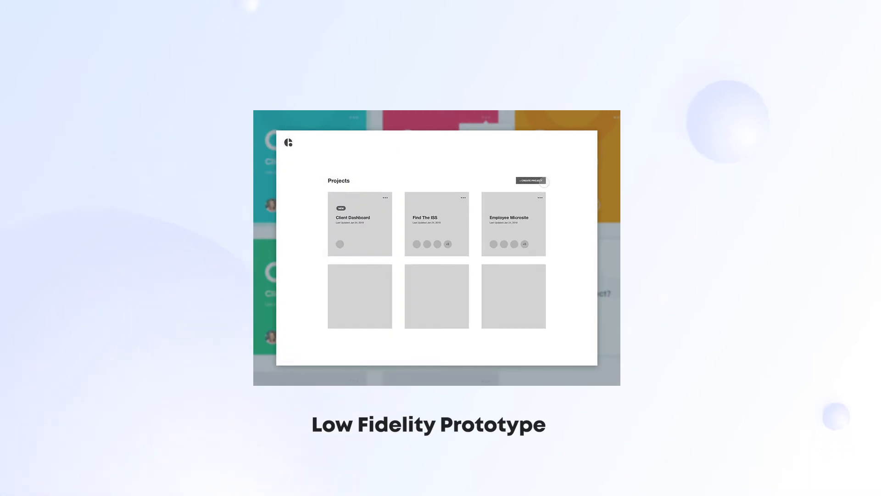
- Advance to the animated New Arrival shoe app slide credited to Purrweb UI
click(529, 181)
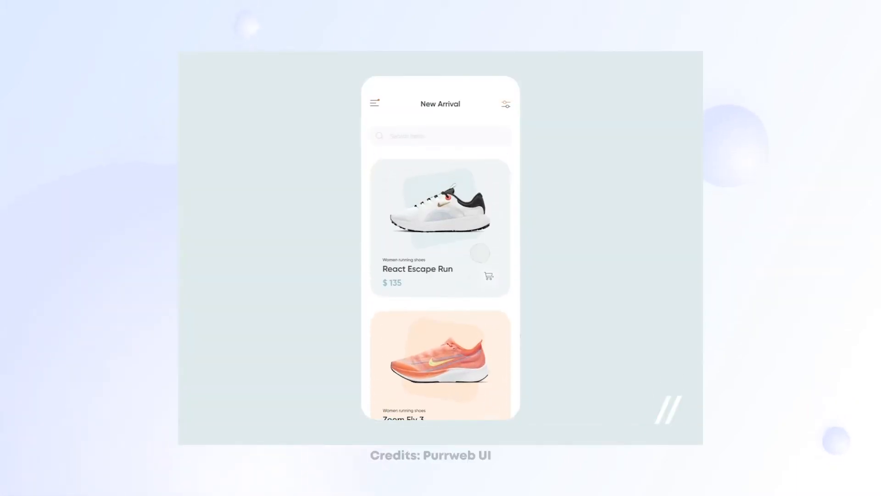
- Advance to the SNKRS shoe app animation with Puma shoes, credited to Phenomenon Studio
click(439, 228)
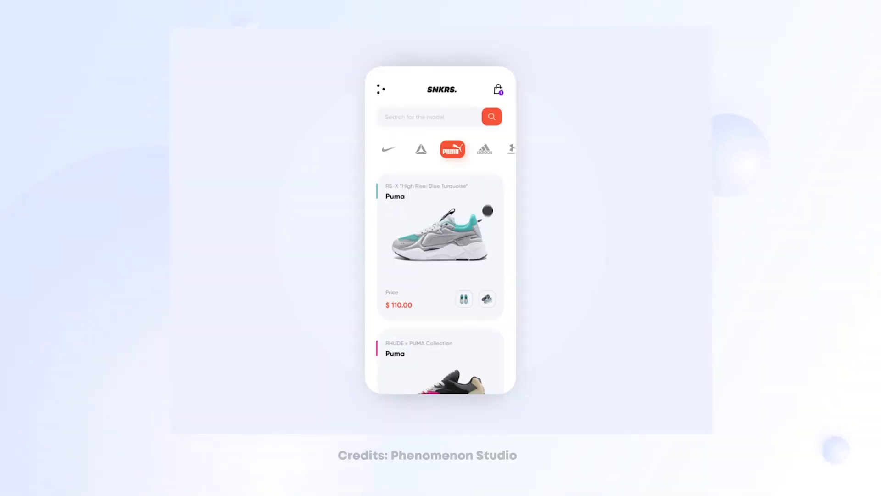
- Play the SNKRS demo through the Nike product page and $380 cart to the Face ID payment screen
click(387, 149)
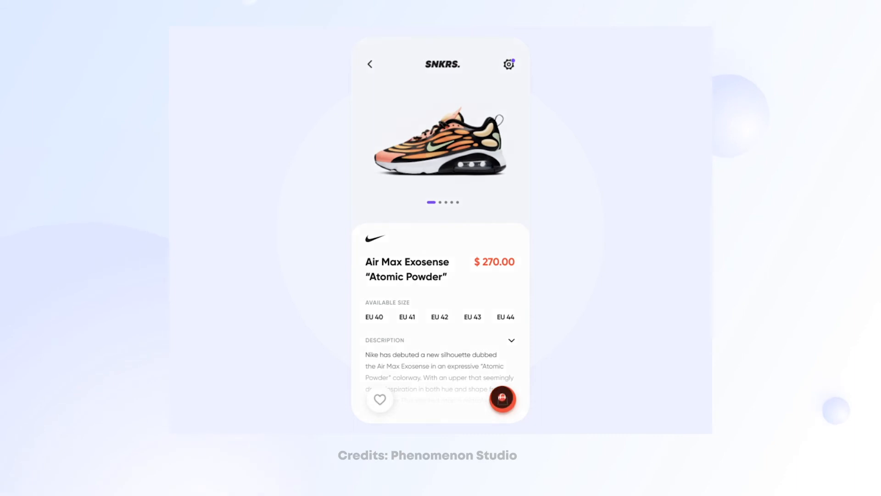
click(502, 399)
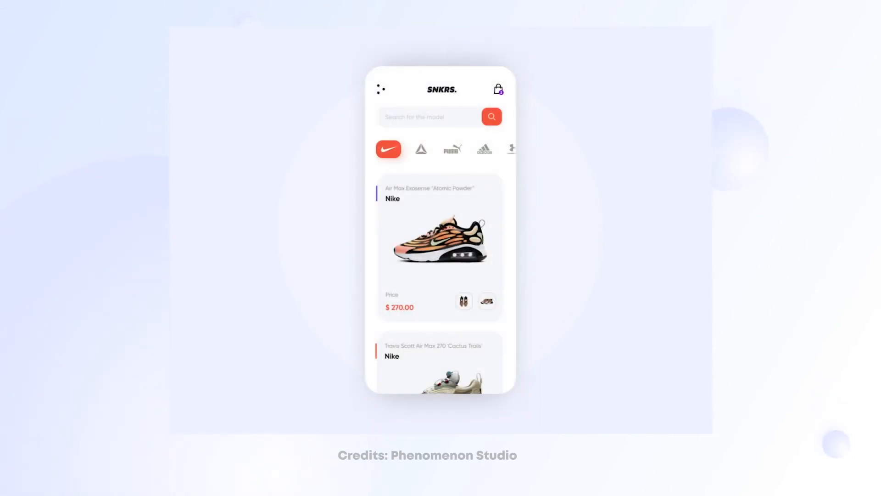
click(496, 88)
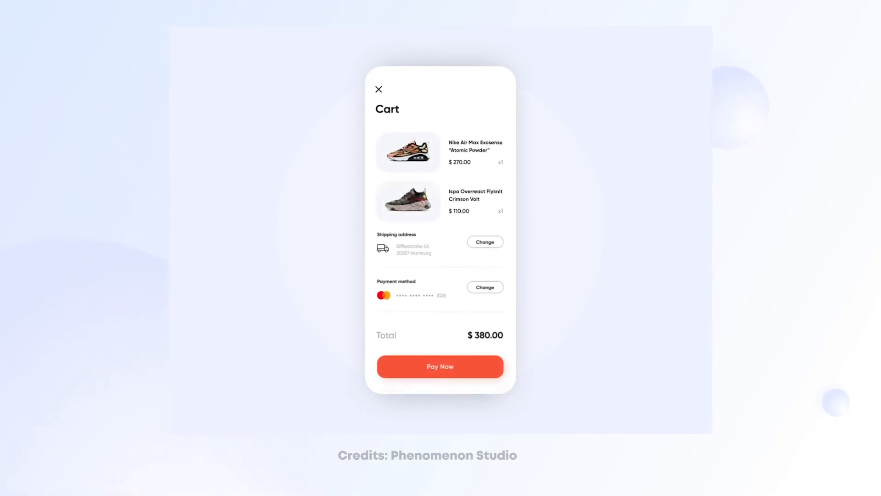
click(440, 366)
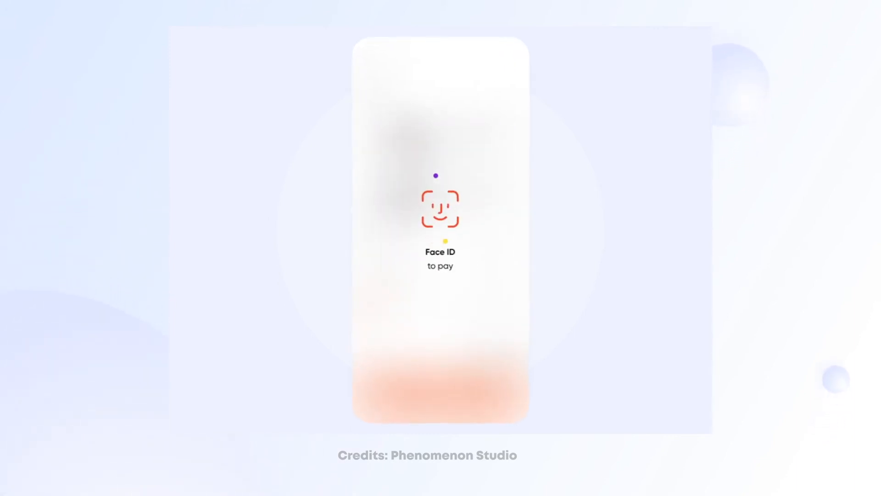